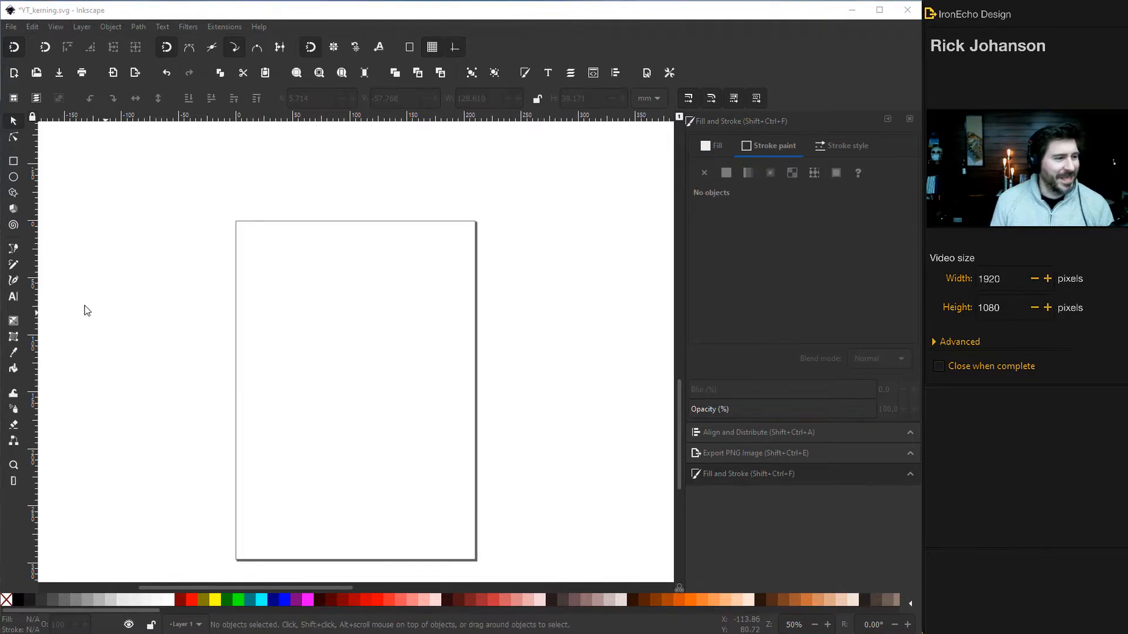
Write 'Crate & Barrel' in Arial Bold 150 pt just above the page.
{"action": "left_click", "coordinate": [13, 297]}
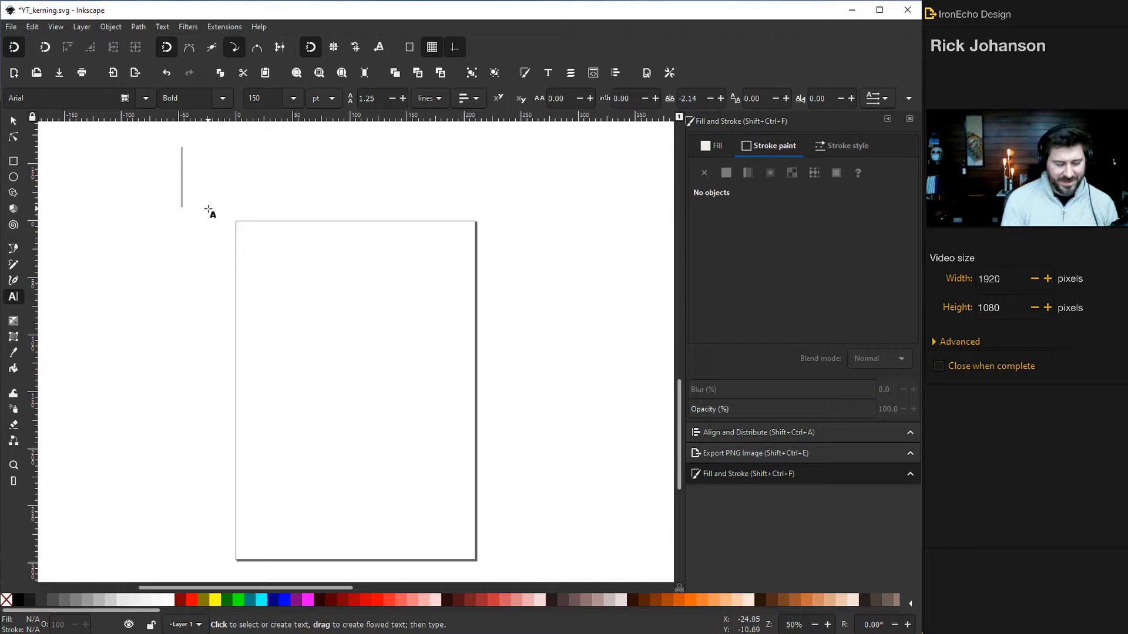
{"action": "type", "text": "Crate"}
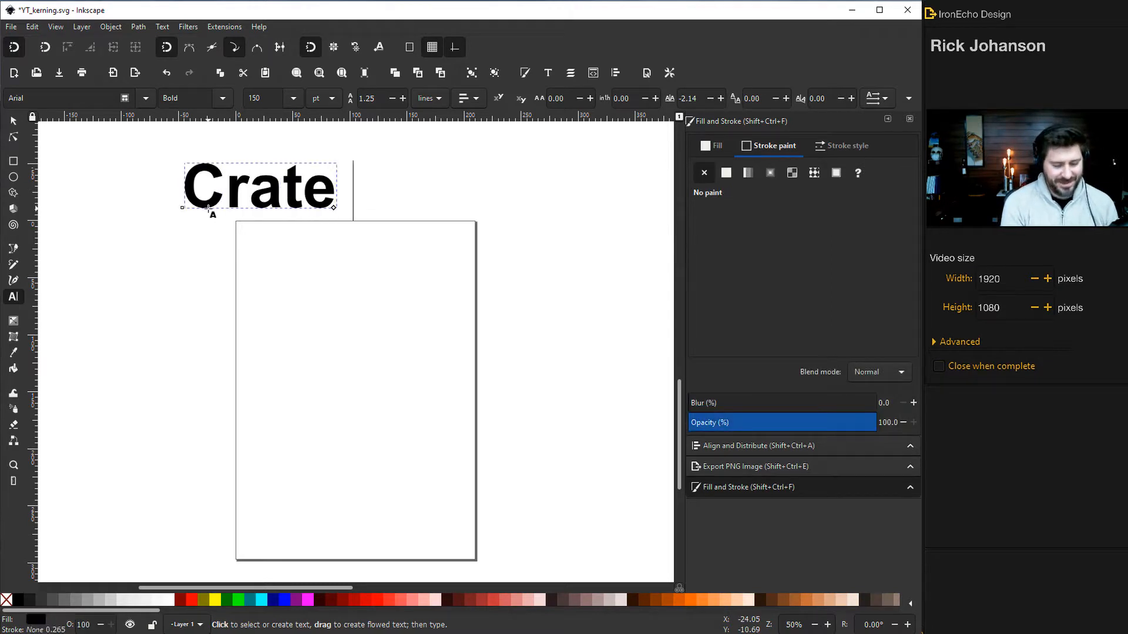
{"action": "type", "text": "& Barrel"}
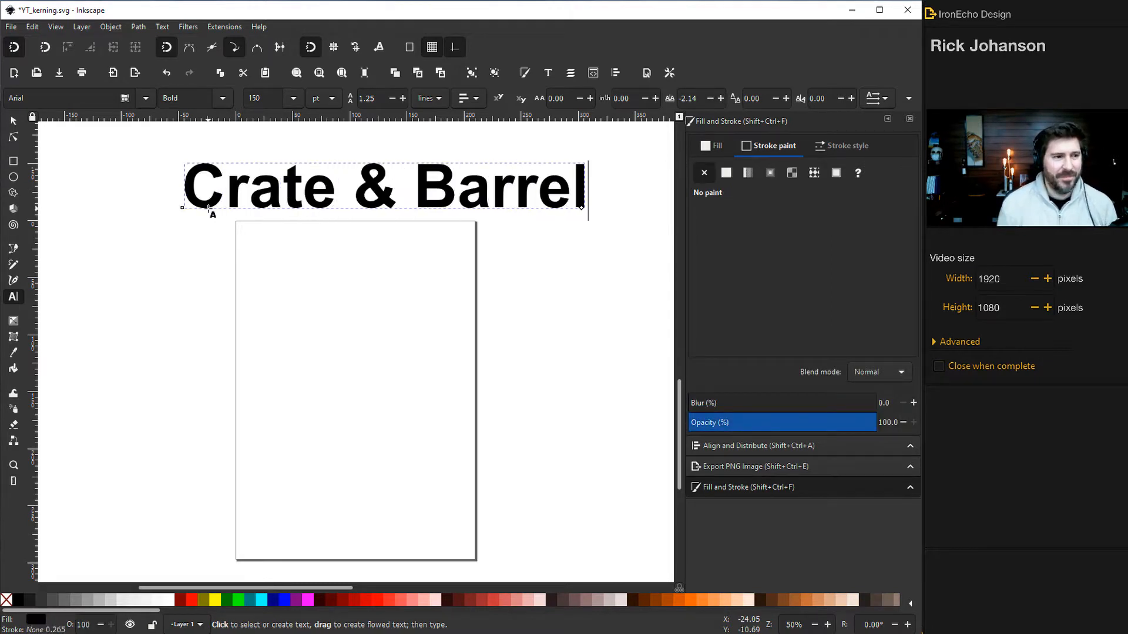
{"action": "mouse_move", "coordinate": [68, 97]}
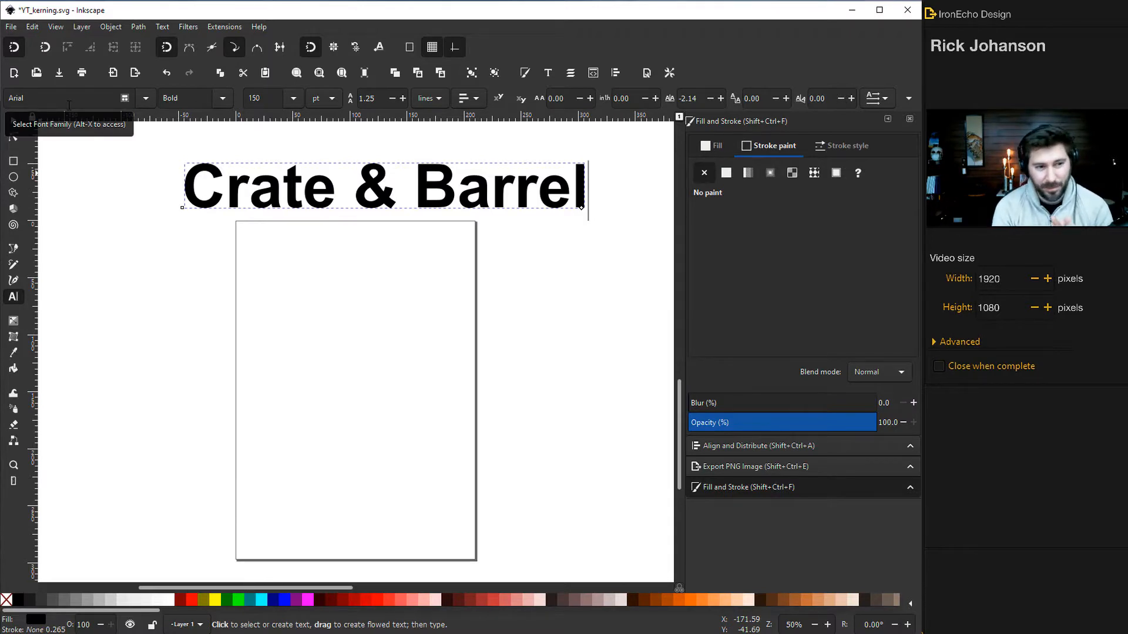
{"action": "left_click", "coordinate": [247, 194]}
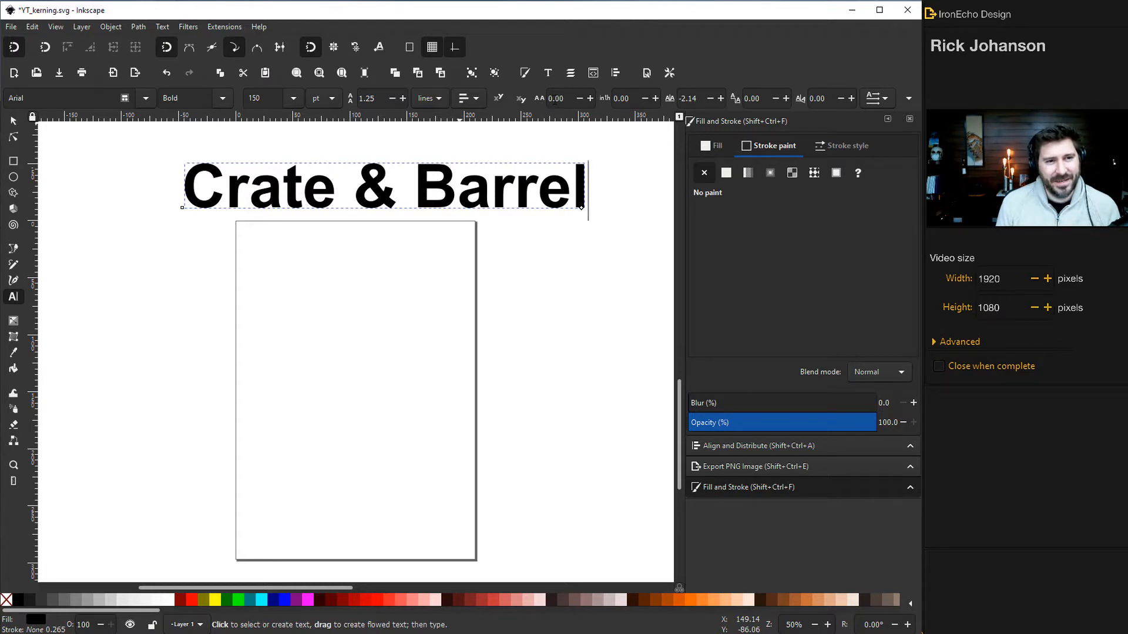
{"action": "left_click", "coordinate": [553, 99]}
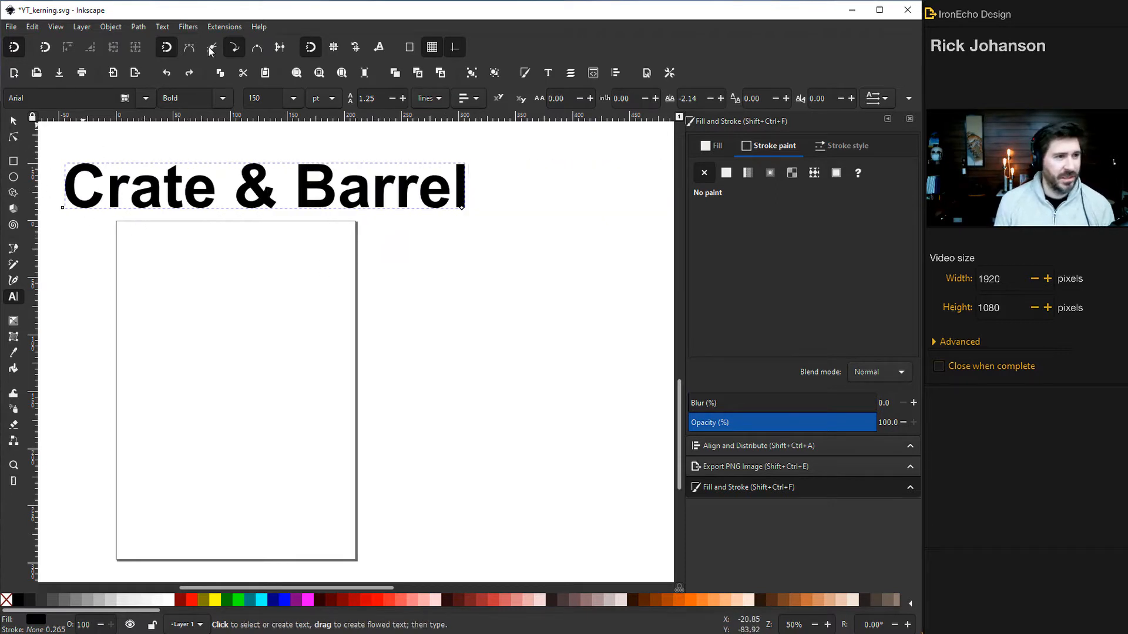
Shift the text to the right and set its letter spacing to -10.
{"action": "left_click_drag", "start_coordinate": [262, 186], "coordinate": [312, 198]}
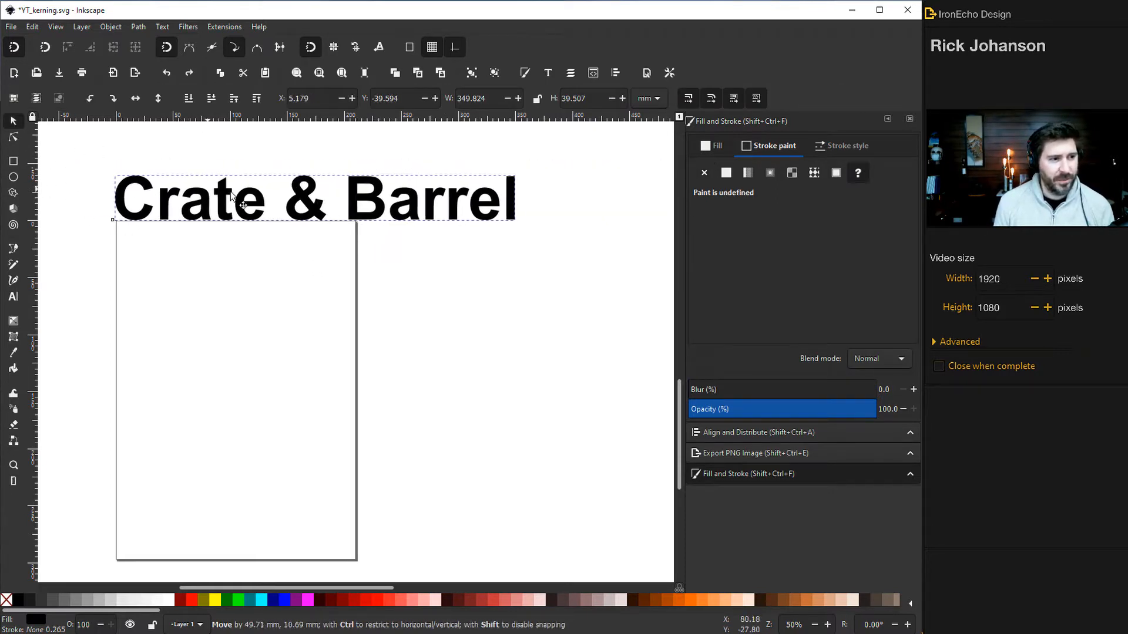
{"action": "left_click_drag", "start_coordinate": [230, 201], "coordinate": [288, 209]}
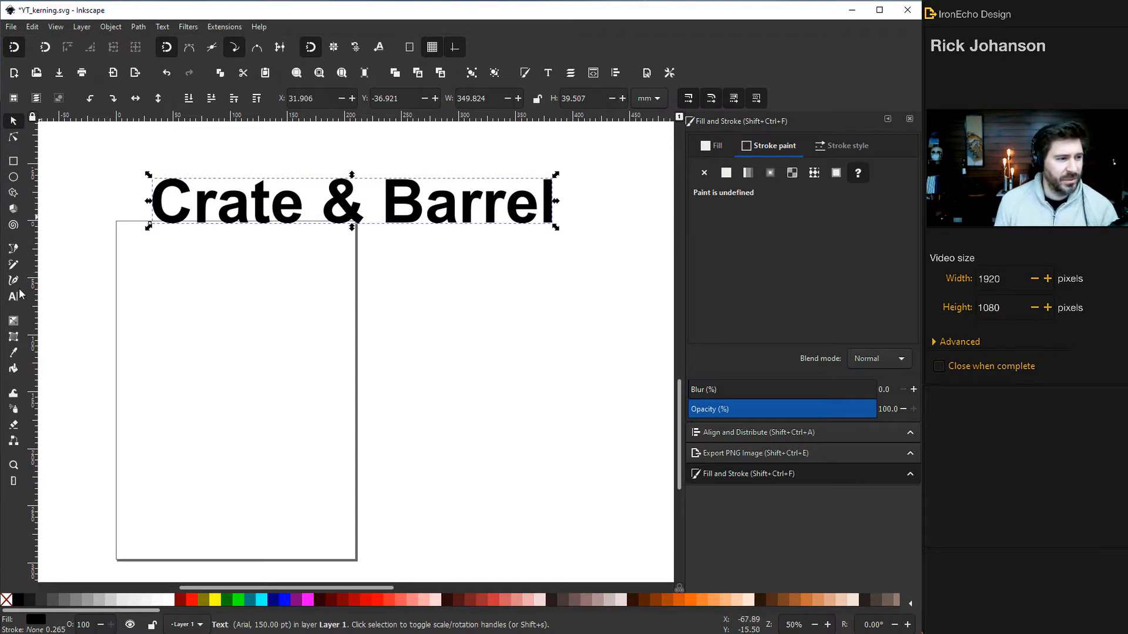
{"action": "left_click", "coordinate": [13, 296]}
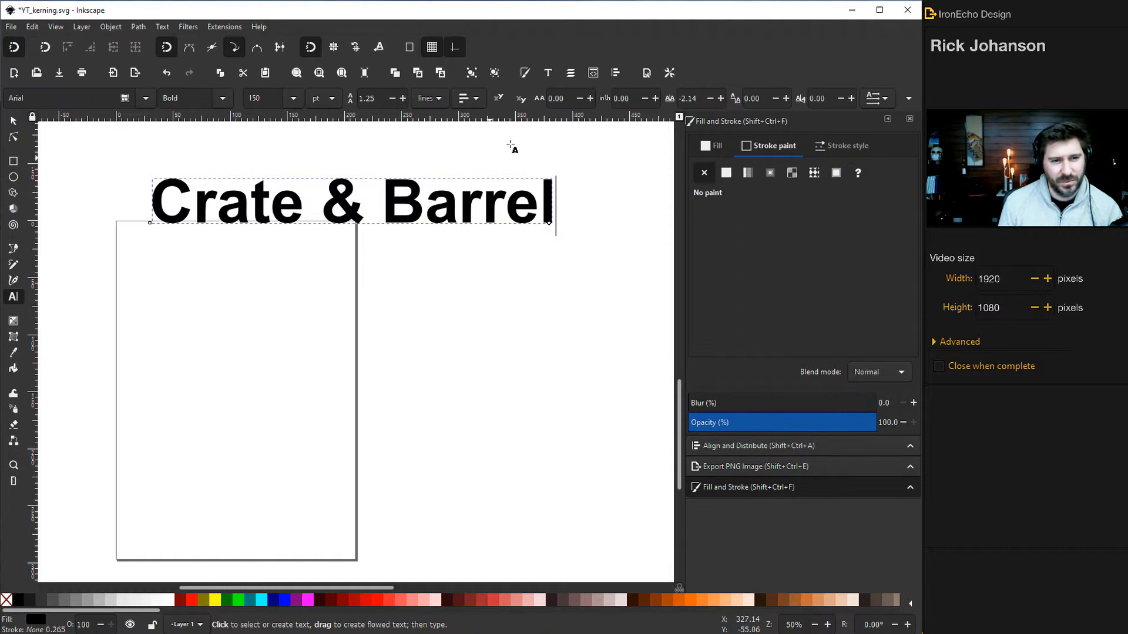
{"action": "left_click", "coordinate": [556, 99]}
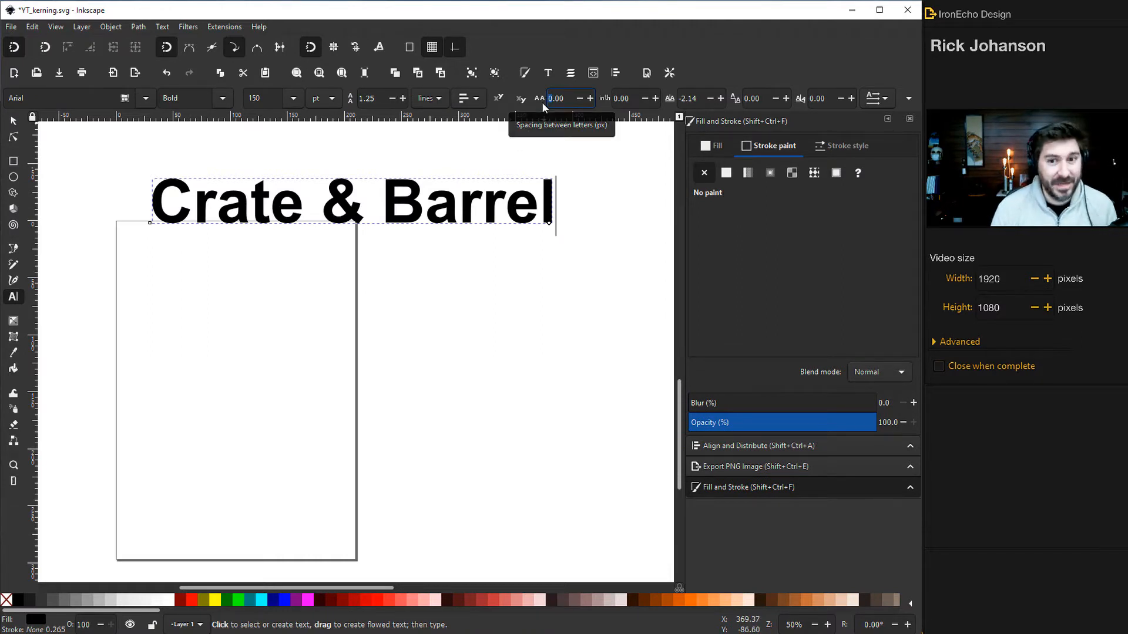
{"action": "type", "text": "-10.00"}
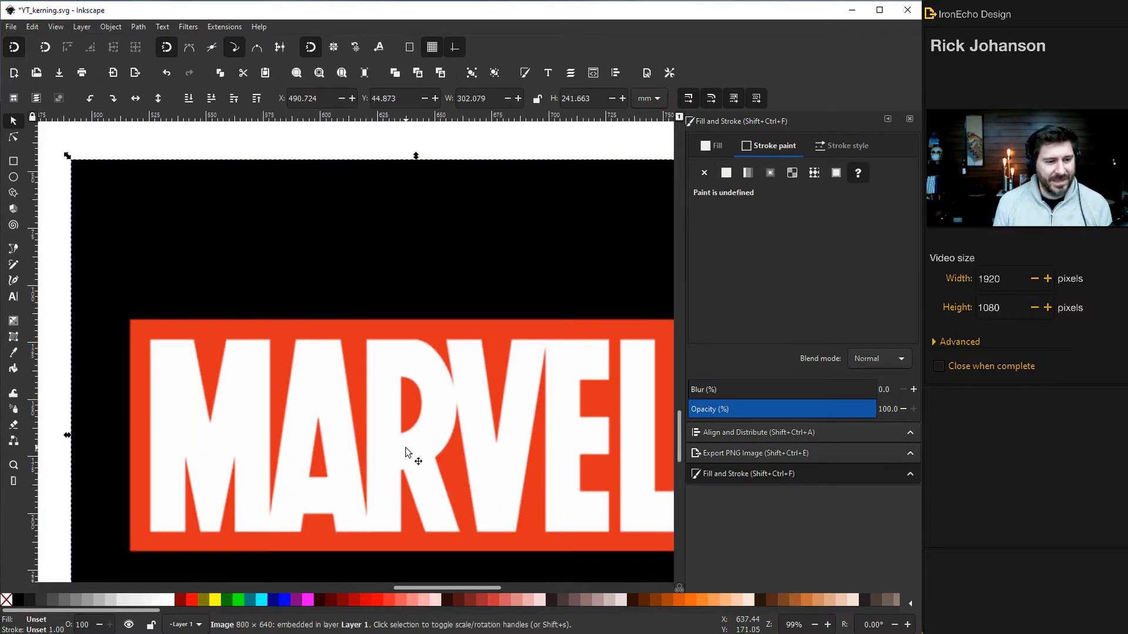
{"action": "key", "text": "Delete"}
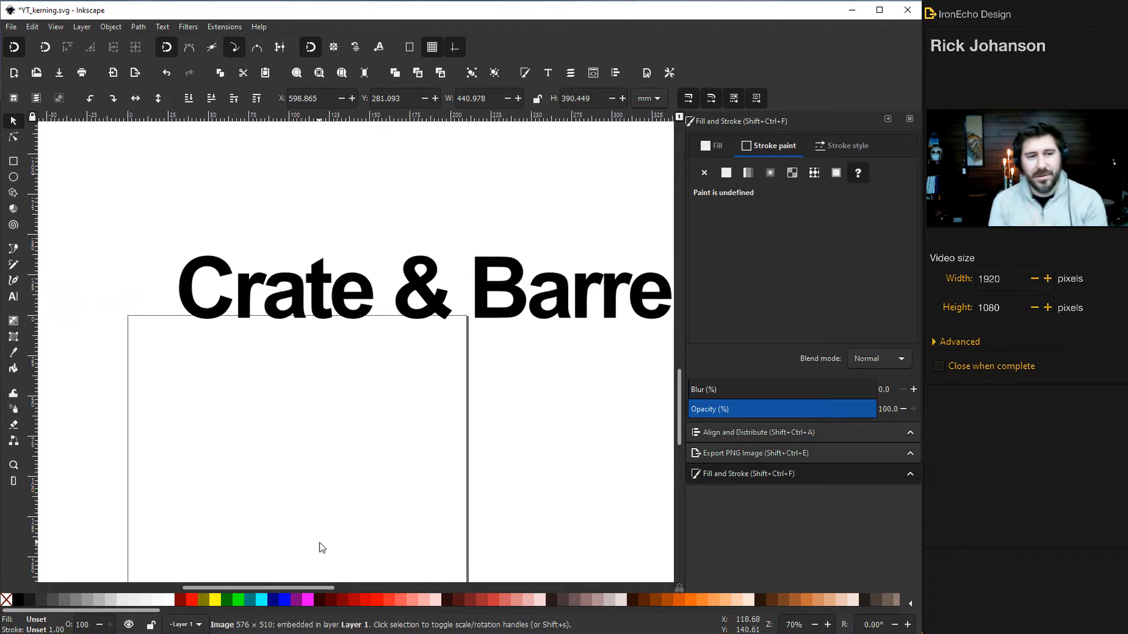
{"action": "mouse_move", "coordinate": [219, 283]}
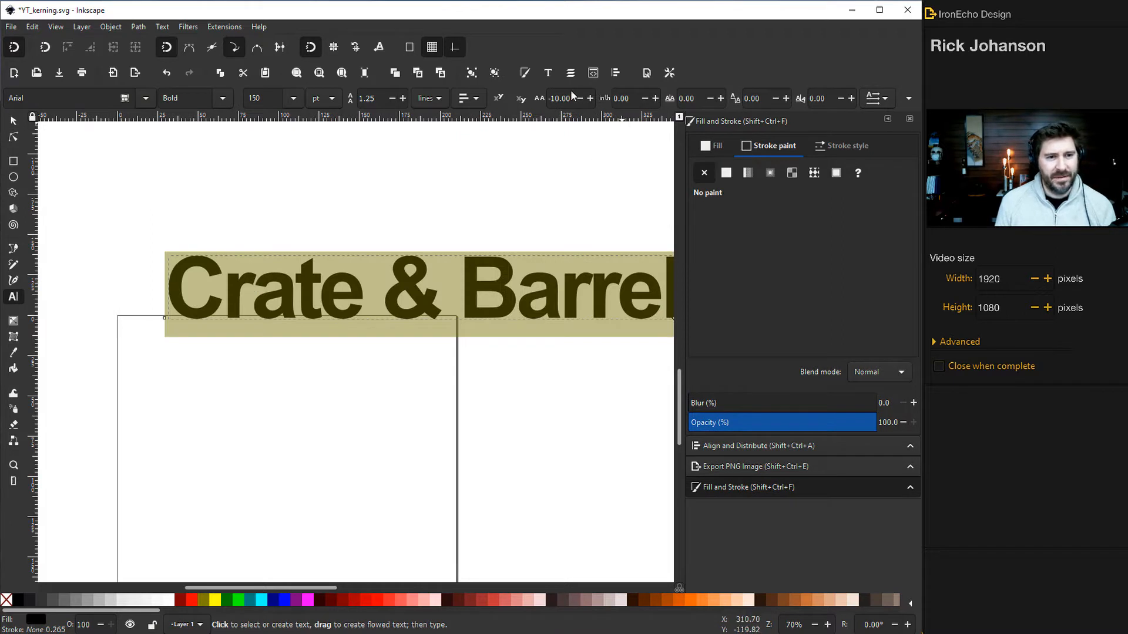
Tighten the text's letter spacing from -10 to -30.
{"action": "left_click", "coordinate": [562, 98]}
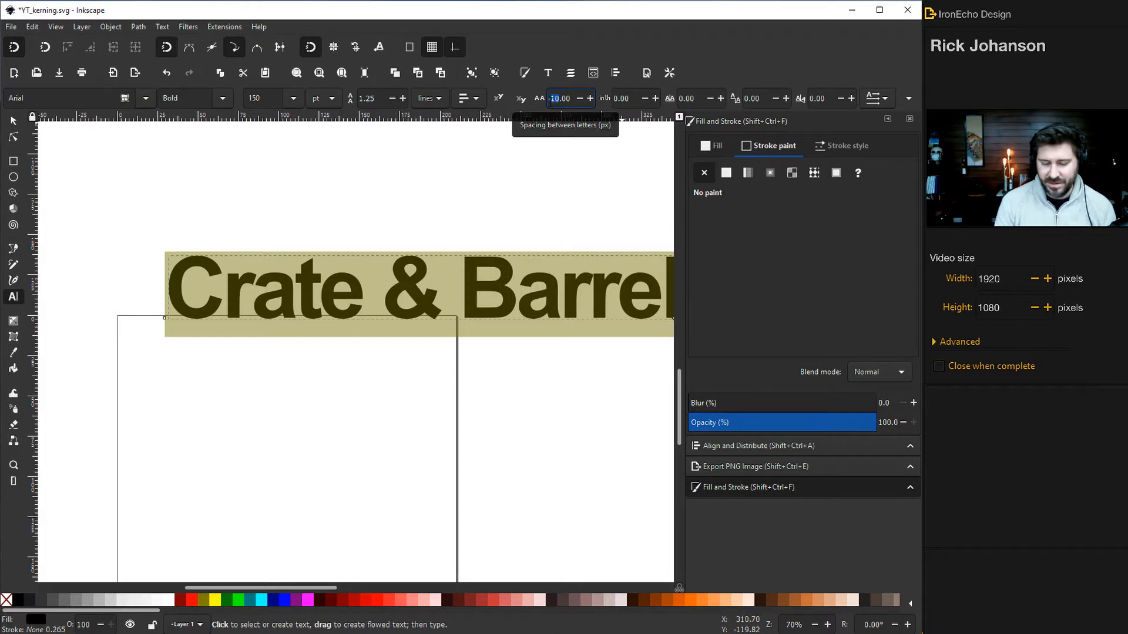
{"action": "type", "text": "-30.00"}
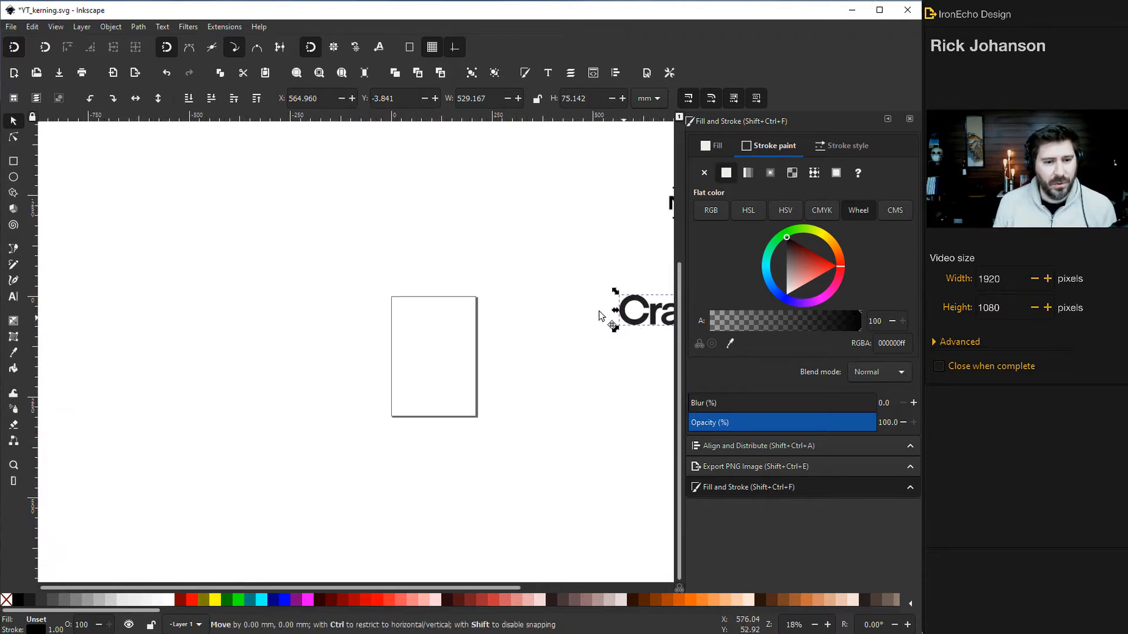
Drag the imported Crate&Barrel logo image to sit above the page.
{"action": "left_click_drag", "start_coordinate": [643, 309], "coordinate": [464, 234]}
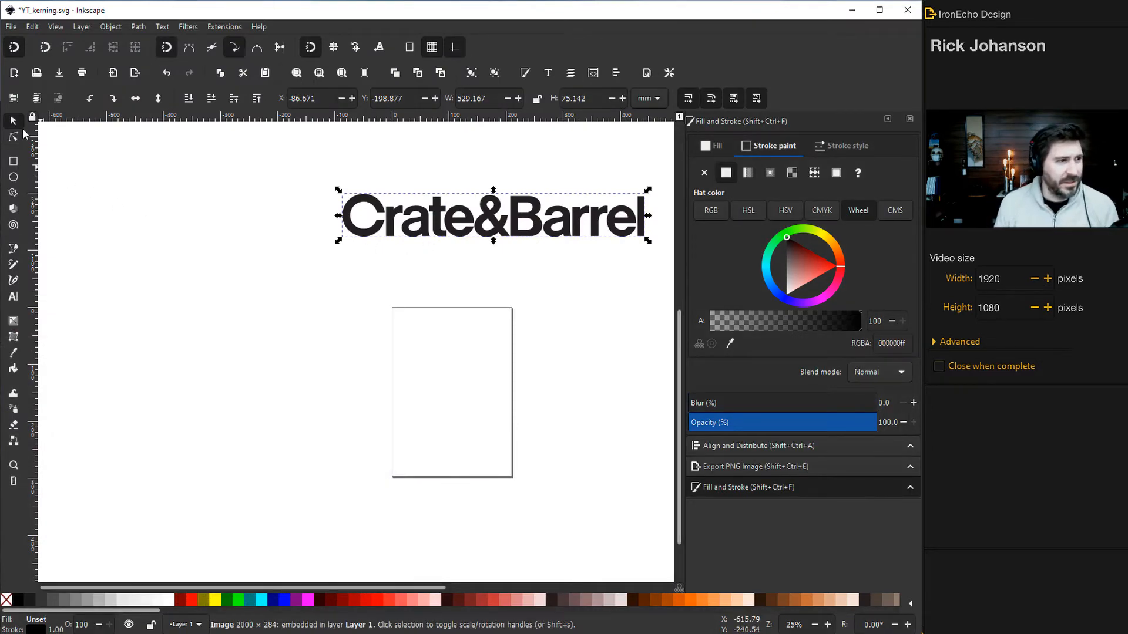
Complete the new line to read 'Crate & Barrel' with letter spacing -8.00.
{"action": "left_click", "coordinate": [12, 297]}
{"action": "type", "text": "Crate"}
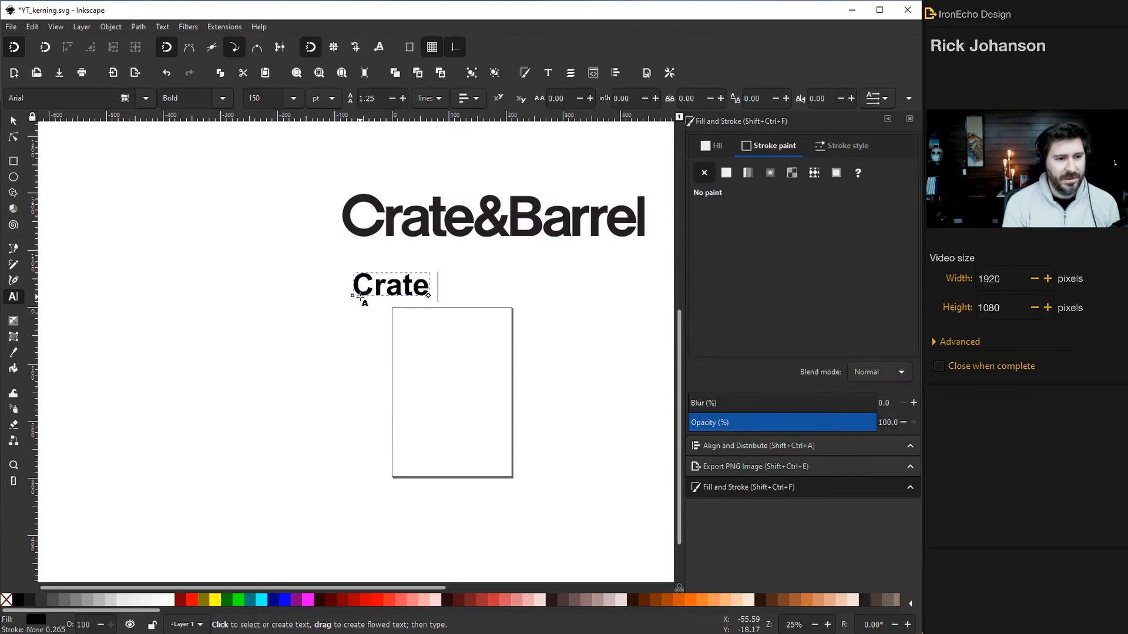
{"action": "type", "text": "& Barr"}
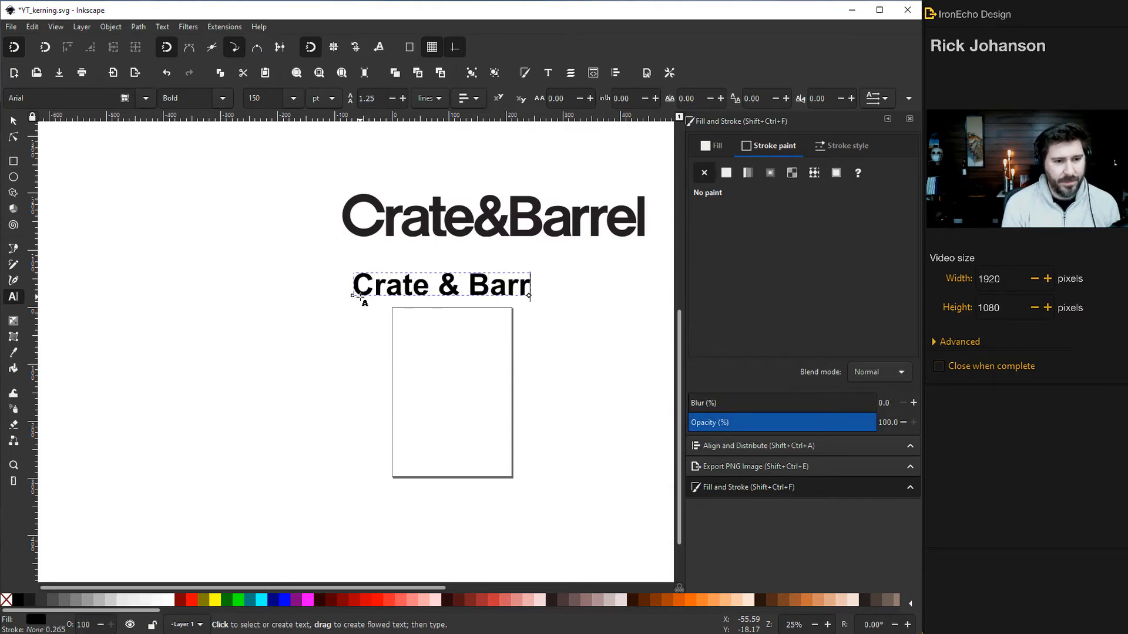
{"action": "type", "text": "el"}
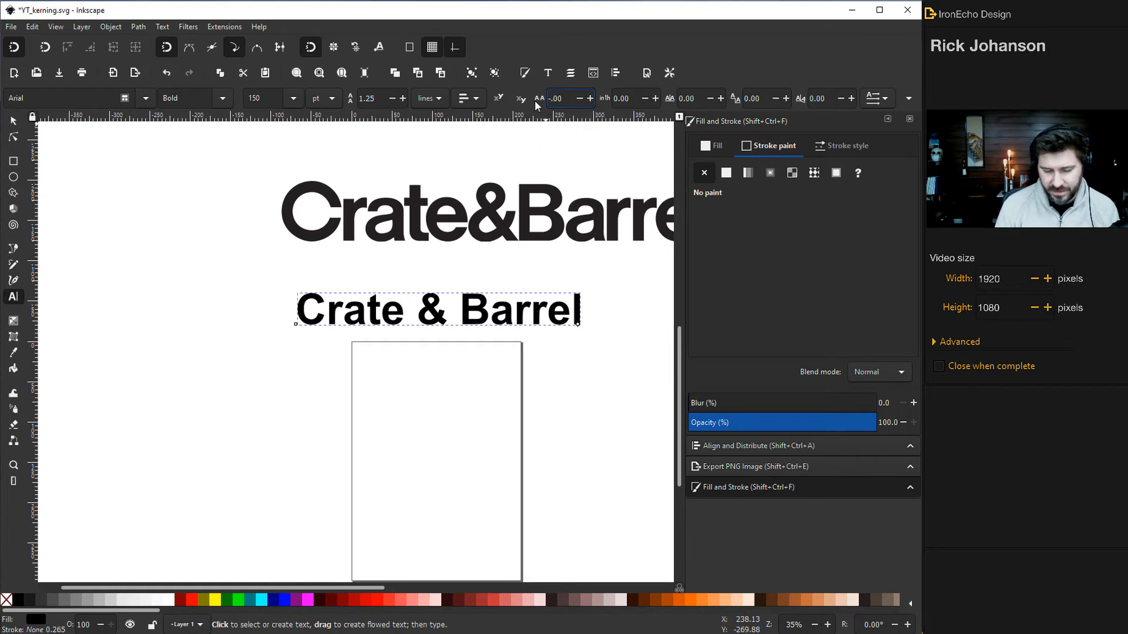
{"action": "type", "text": "-8.00"}
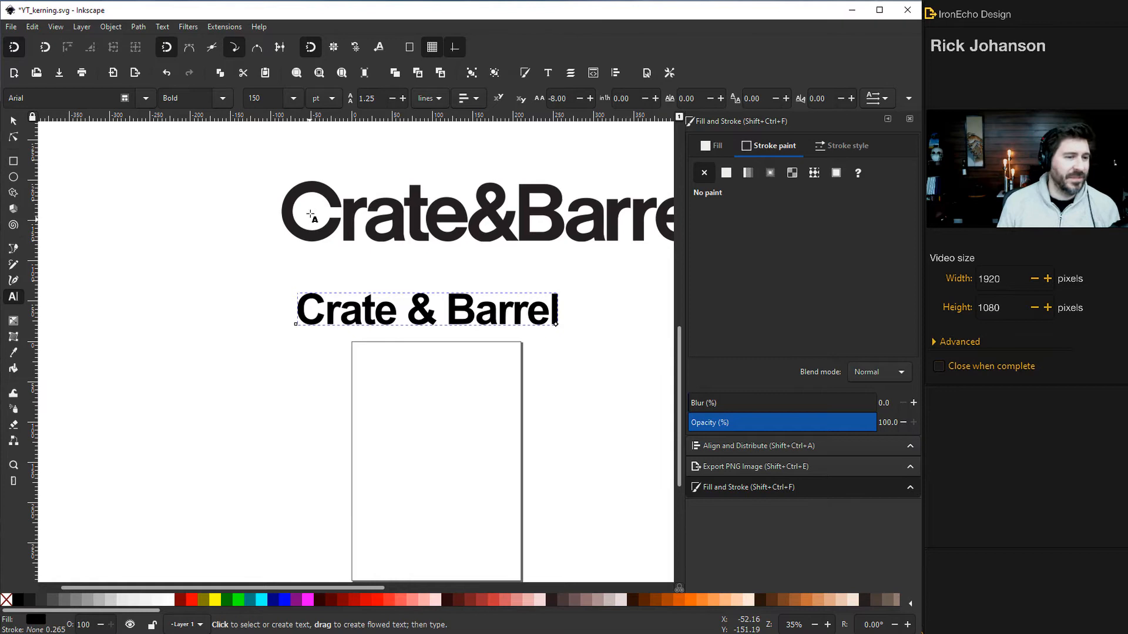
Put the caret beside the ampersand, ready to remove the spaces.
{"action": "left_click", "coordinate": [344, 310]}
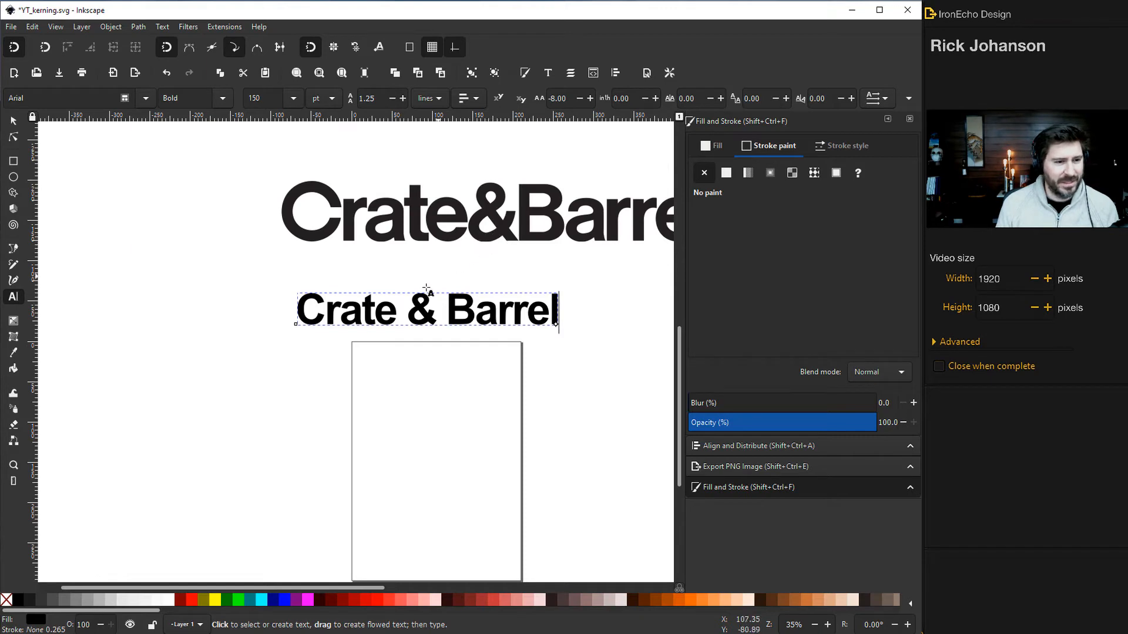
{"action": "left_click", "coordinate": [409, 310]}
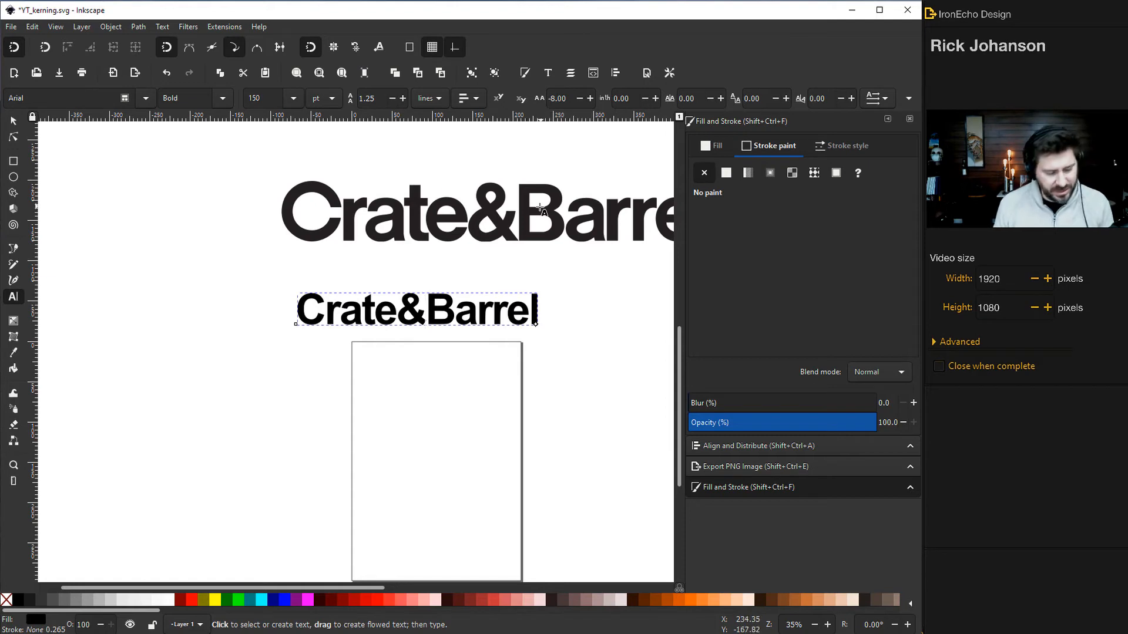
Select the Crate&Barrel text as an object after removing its spaces.
{"action": "left_click", "coordinate": [425, 310]}
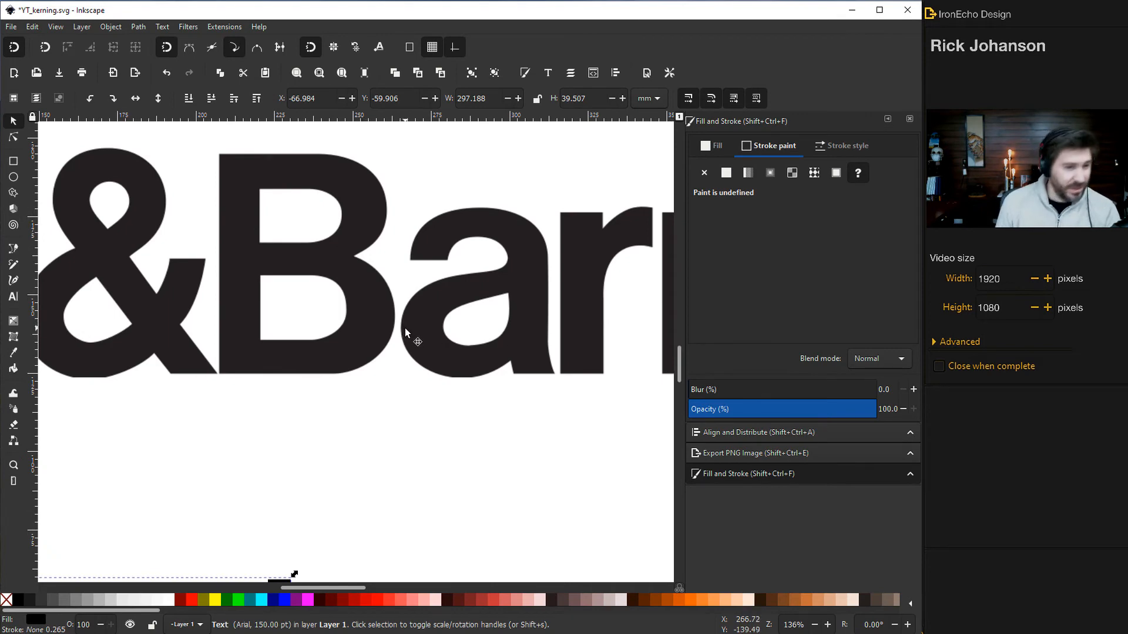
{"action": "scroll", "scroll_direction": "down", "scroll_amount": 3}
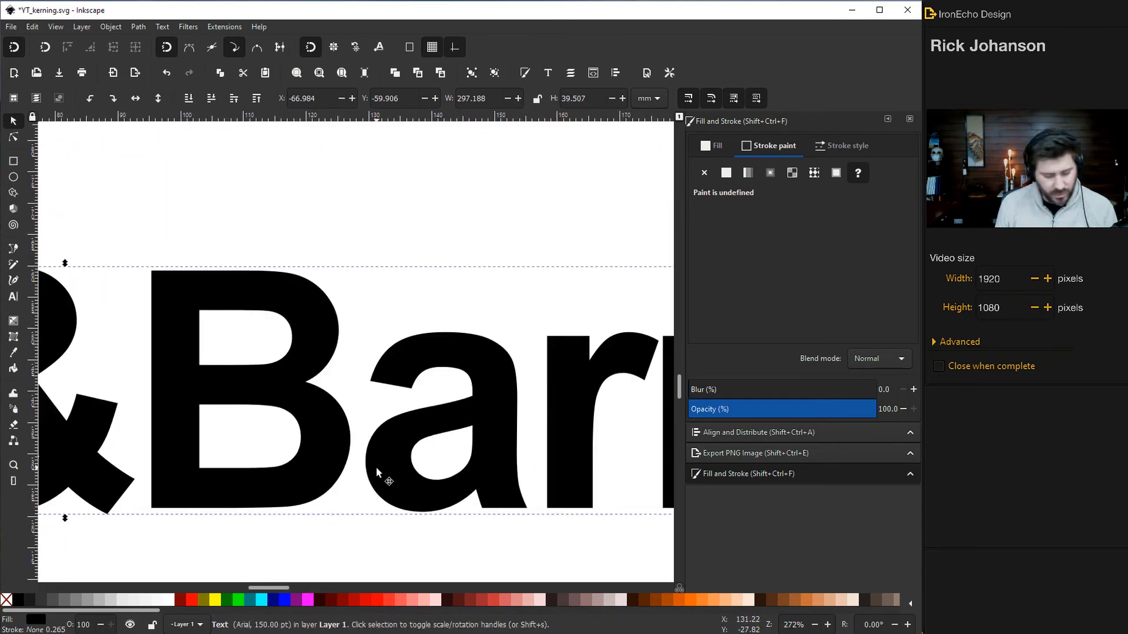
{"action": "left_click", "coordinate": [13, 296]}
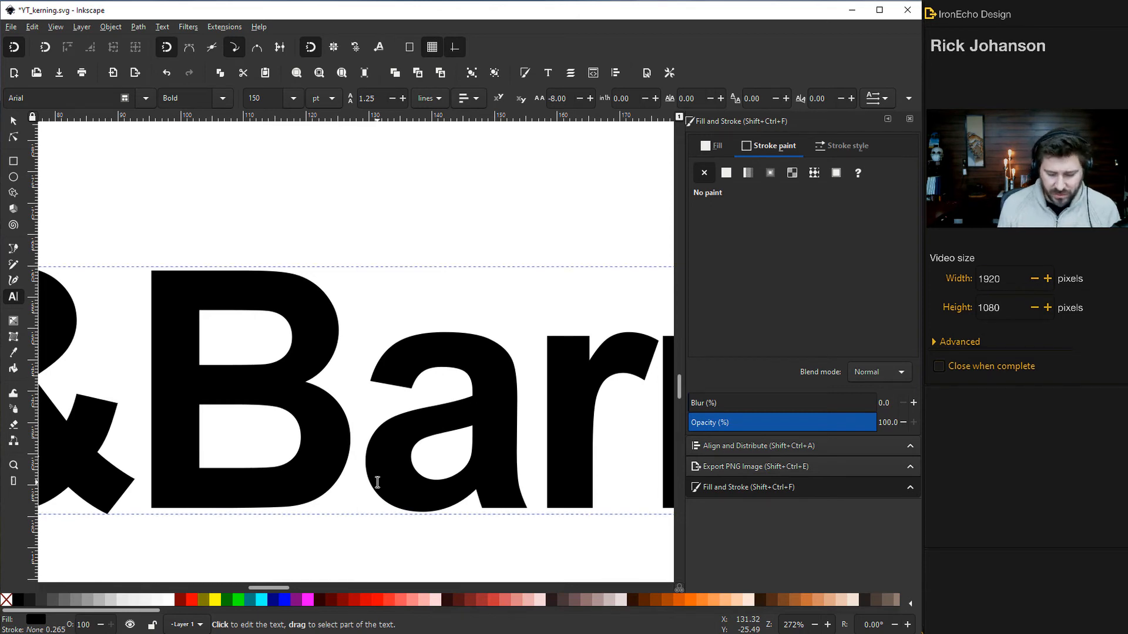
{"action": "left_click", "coordinate": [353, 421]}
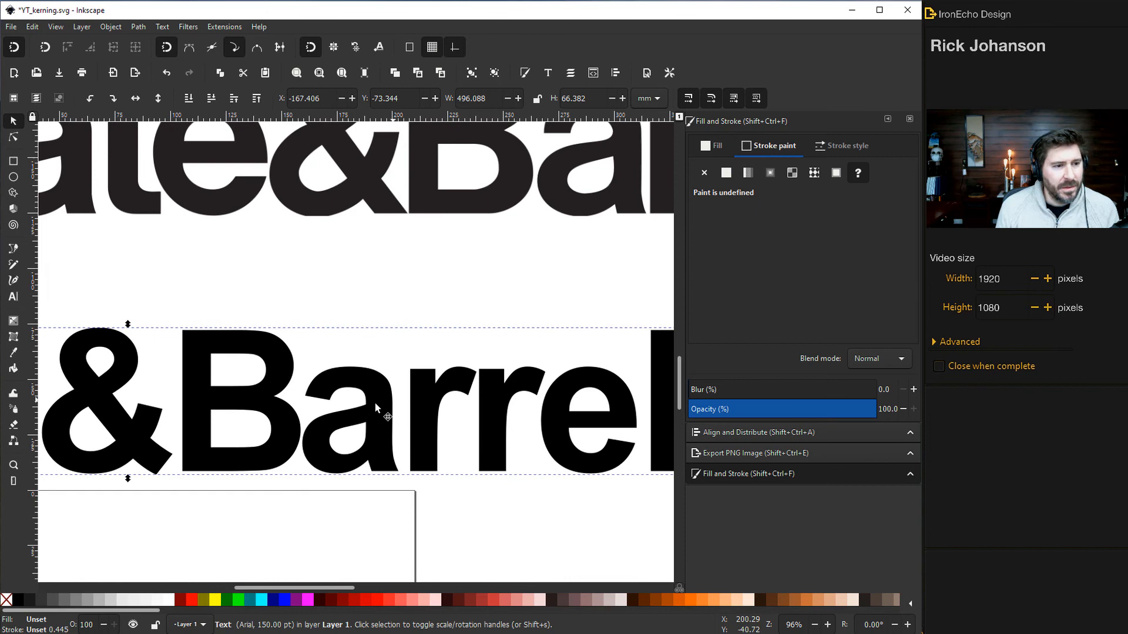
Scale the text to about 252 pt with letter spacing -13.44 and kerning -2.48 at the ampersand.
{"action": "left_click_drag", "start_coordinate": [374, 406], "coordinate": [635, 307]}
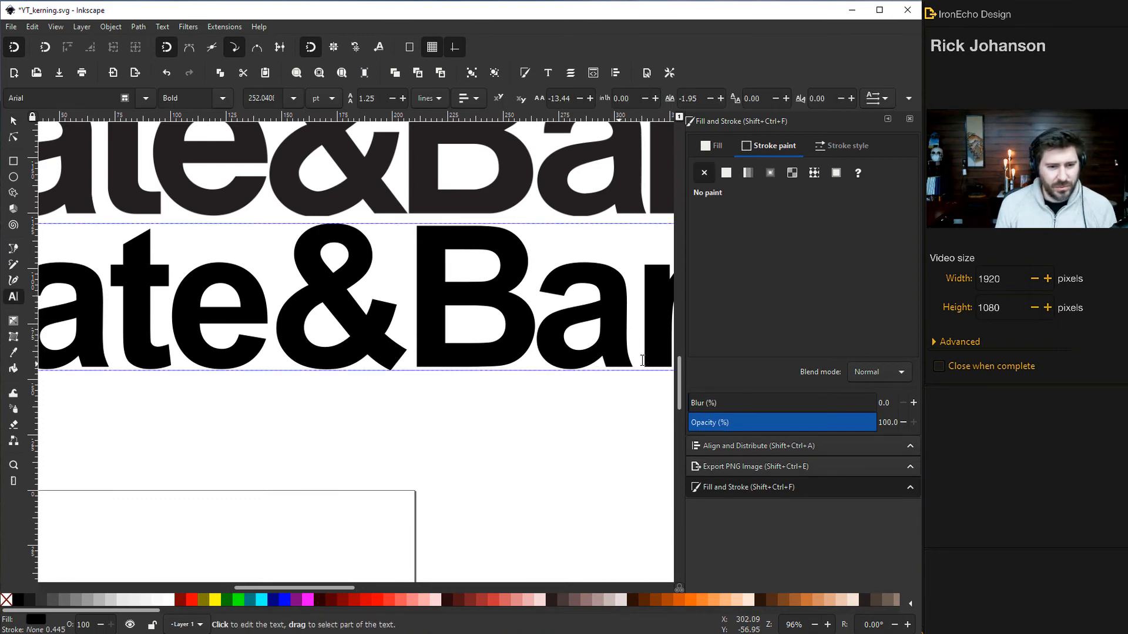
{"action": "left_click", "coordinate": [643, 357]}
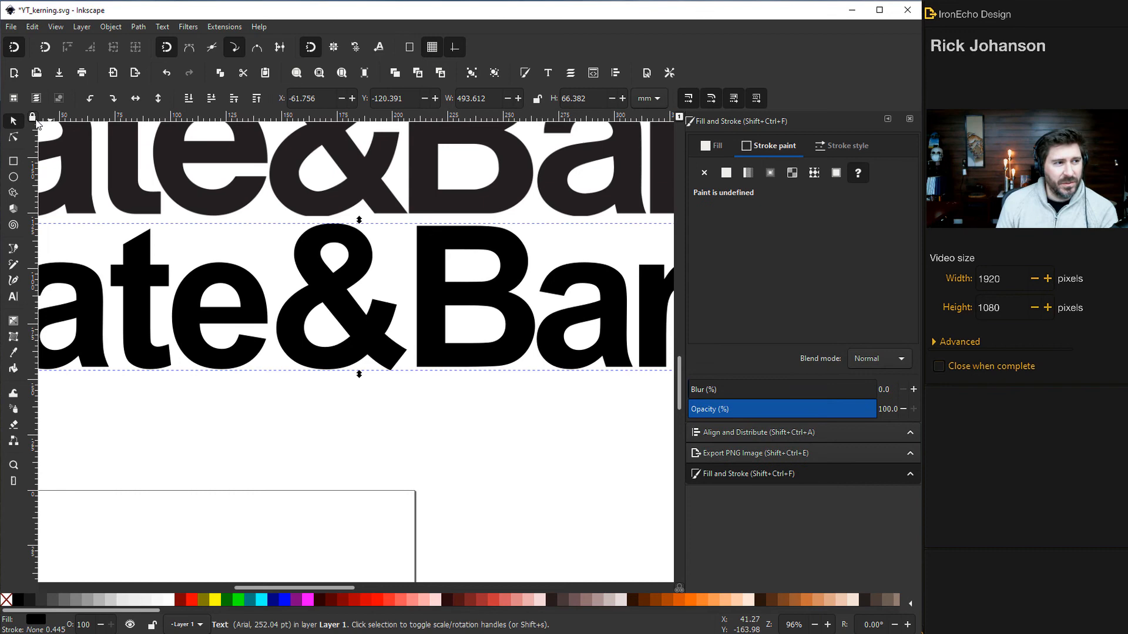
{"action": "left_click", "coordinate": [13, 297]}
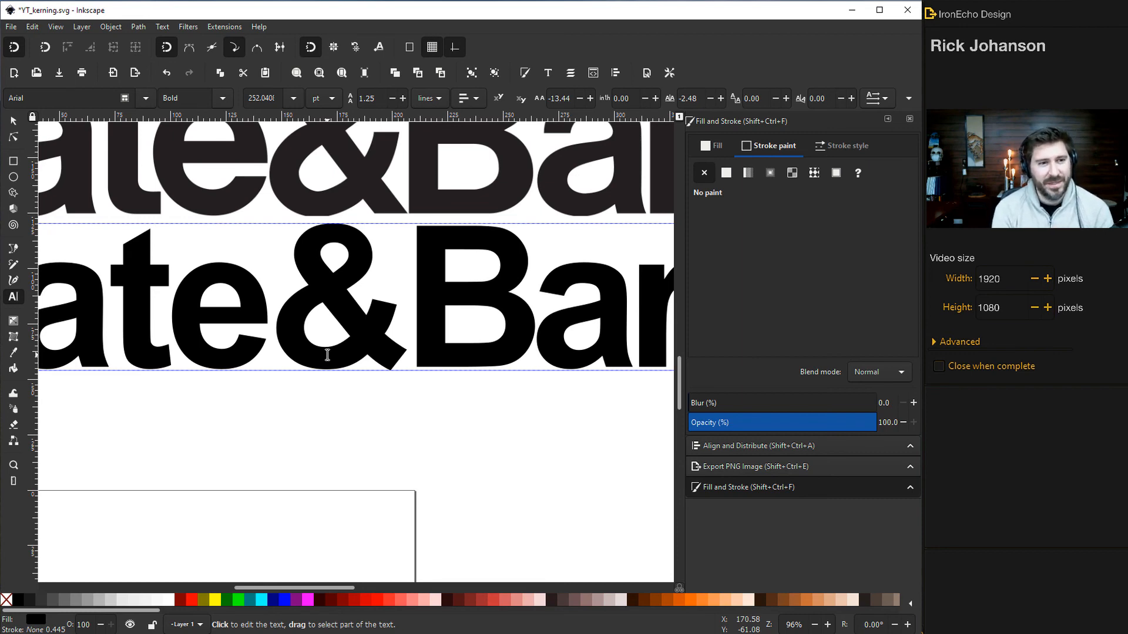
{"action": "left_click", "coordinate": [13, 121]}
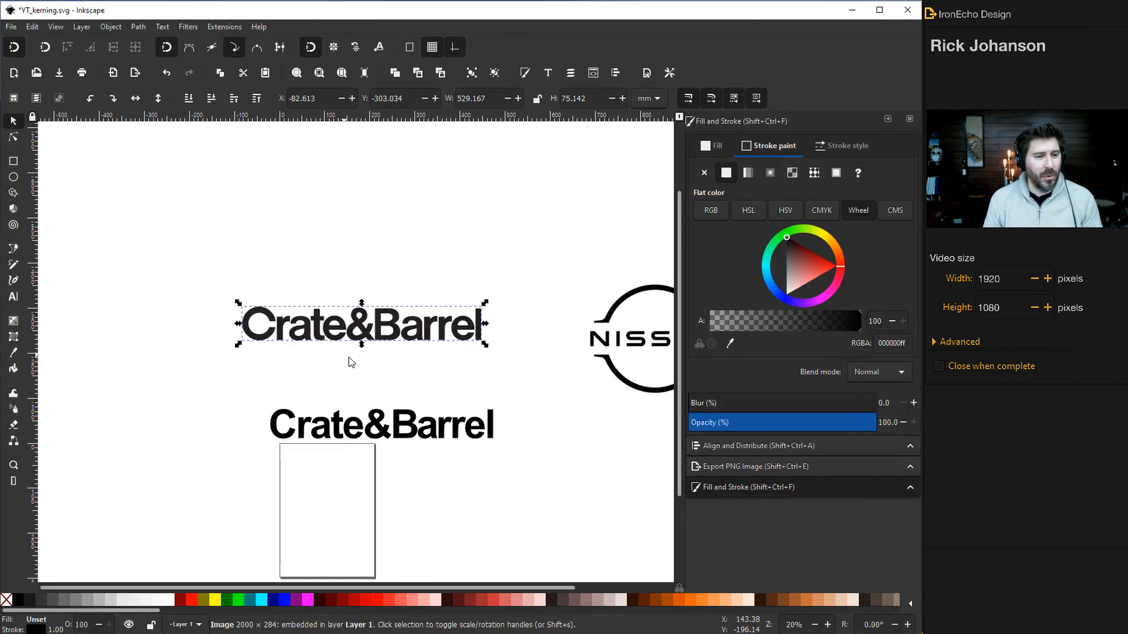
{"action": "mouse_move", "coordinate": [272, 347]}
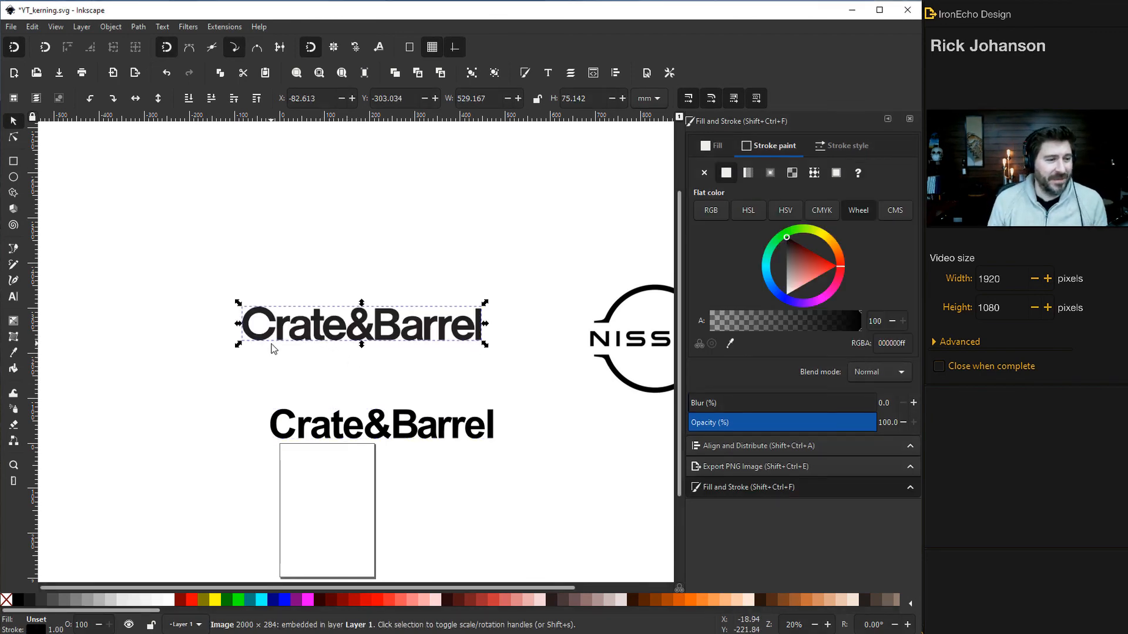
{"action": "mouse_move", "coordinate": [331, 356]}
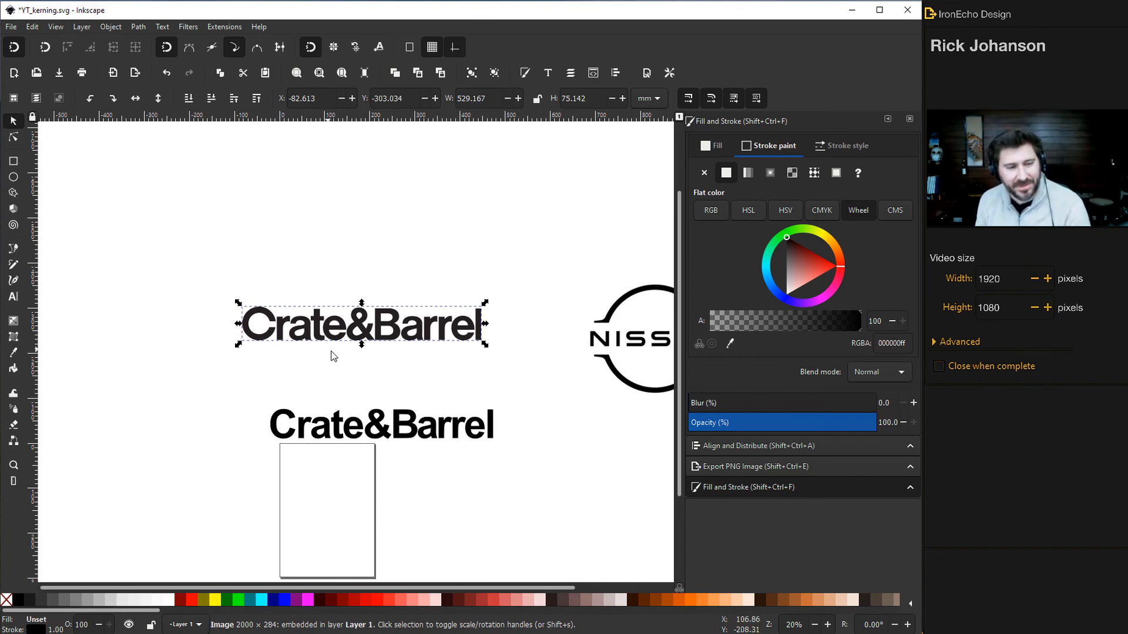